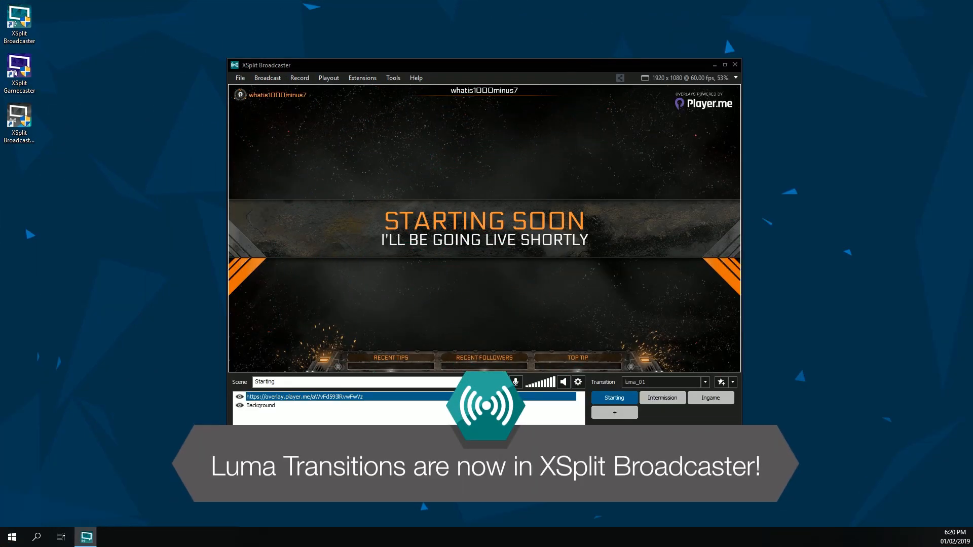
- Preview the LumaTrans01 circular wipe by switching among Intermission, Ingame and Starting scenes
left_click(705, 382)
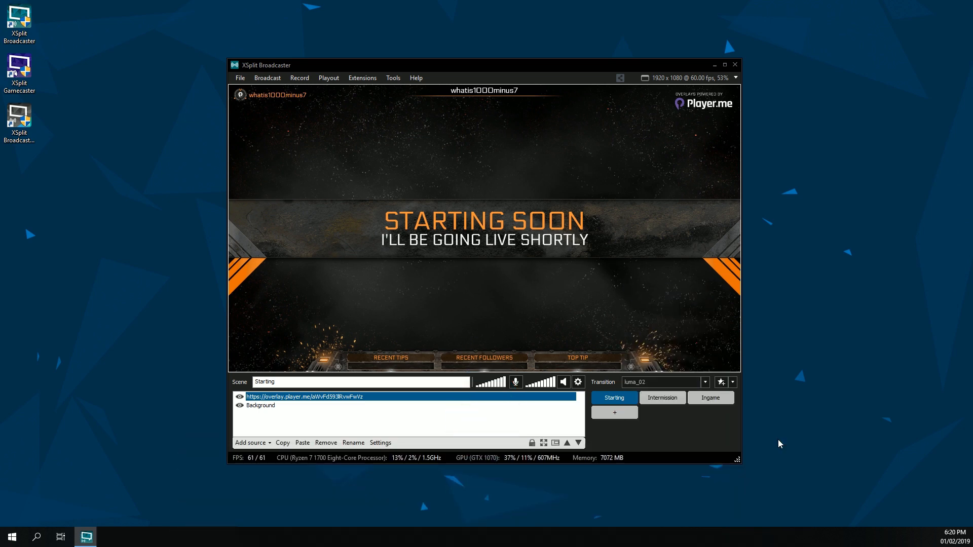
left_click(733, 382)
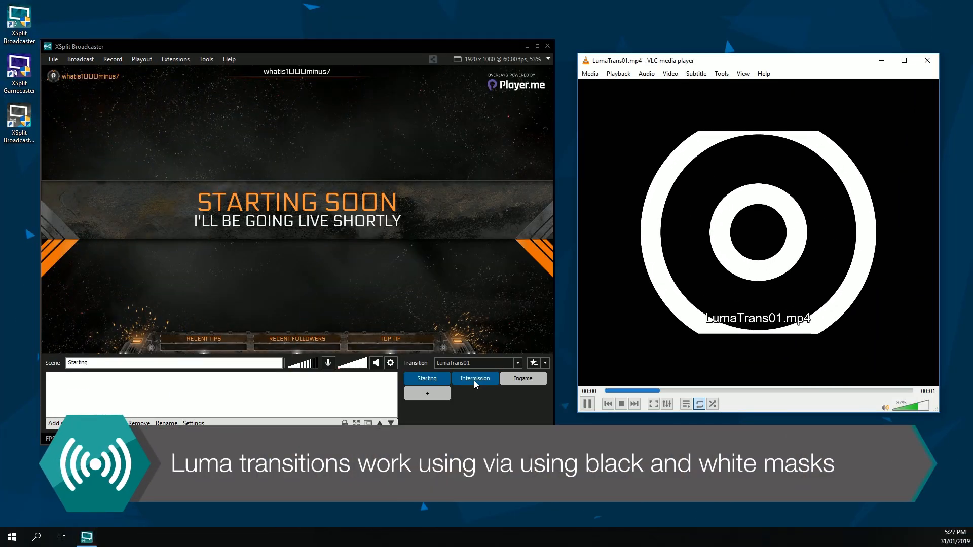
left_click(523, 378)
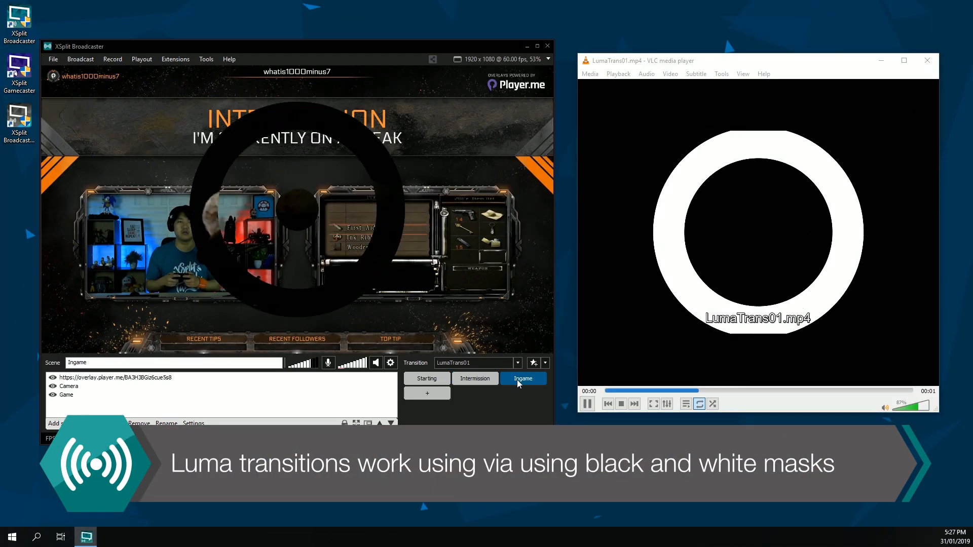
left_click(426, 378)
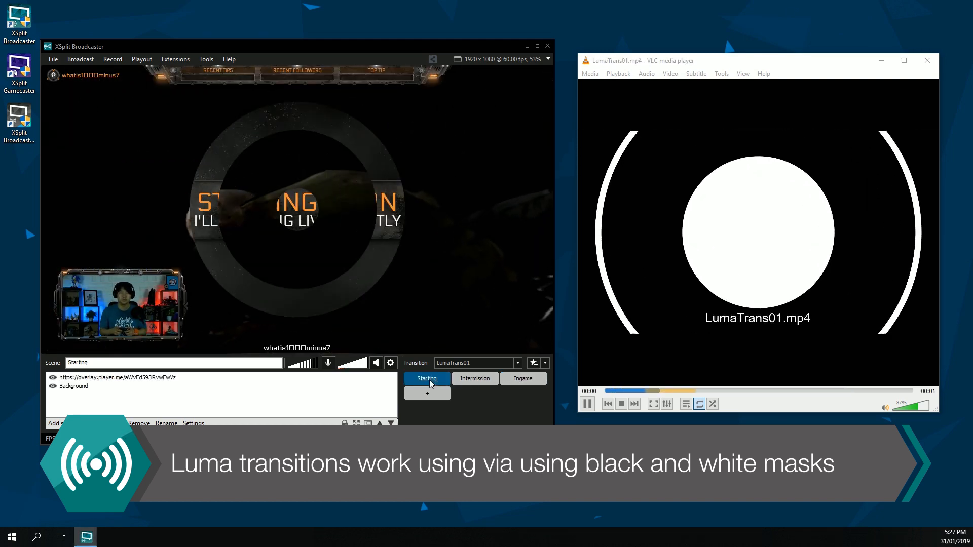
left_click(475, 378)
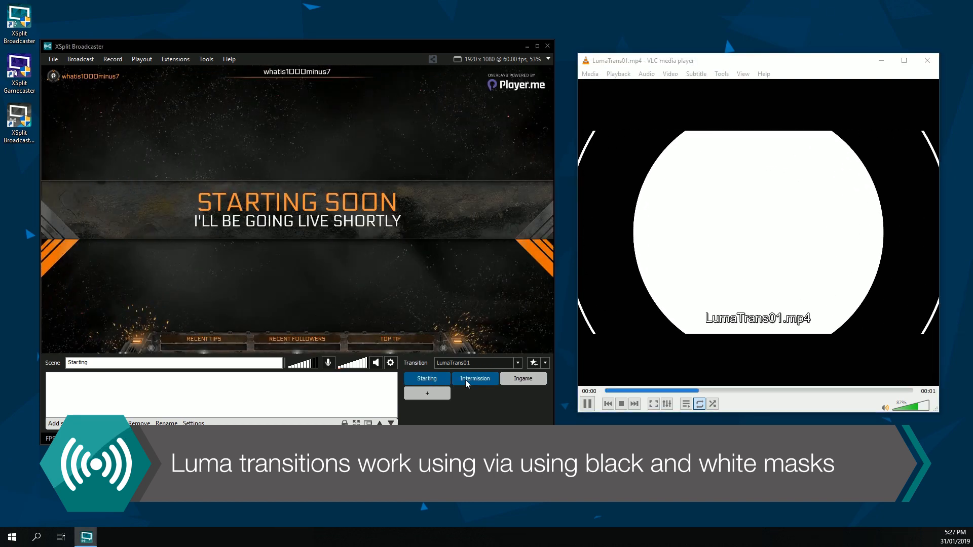
left_click(473, 378)
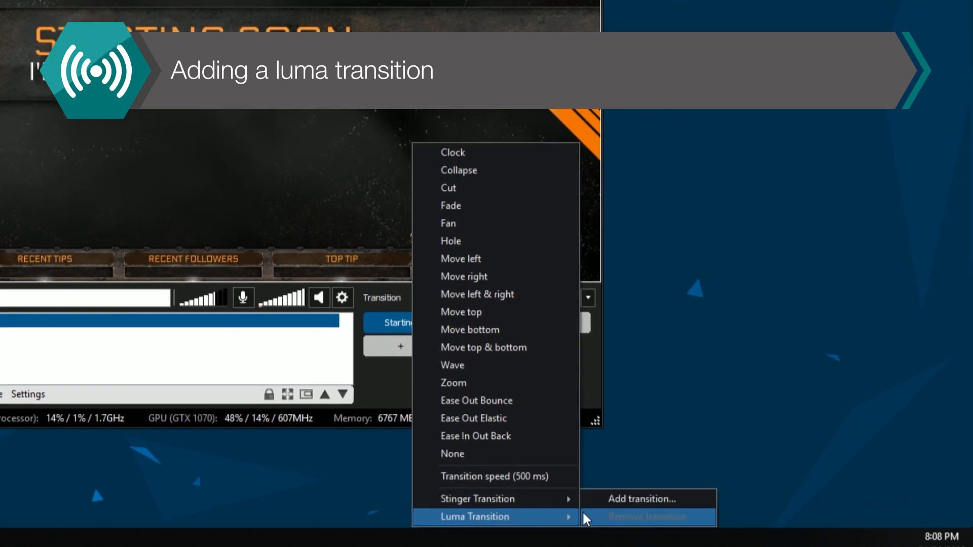
- Allow script access for the Luma Transition extension and accept the security risk warning
left_click(645, 498)
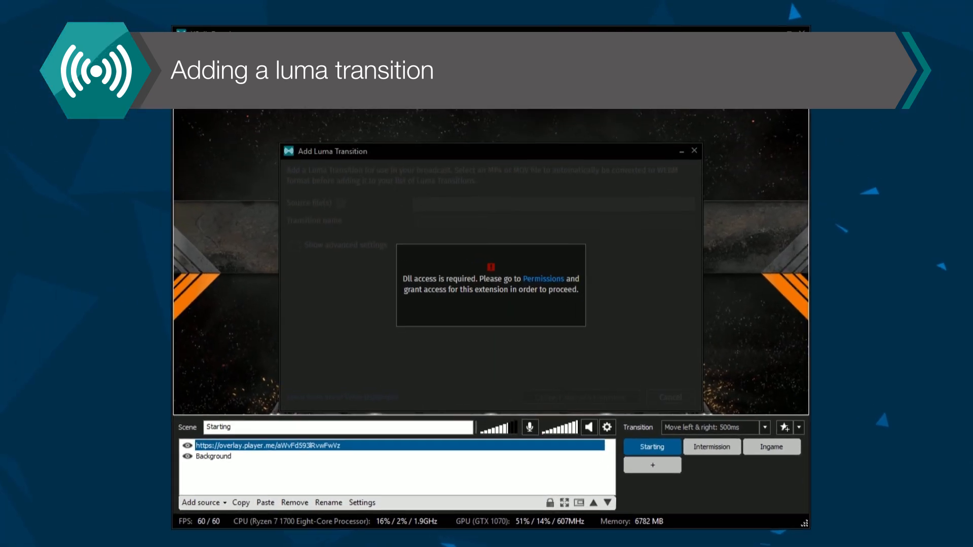
left_click(543, 279)
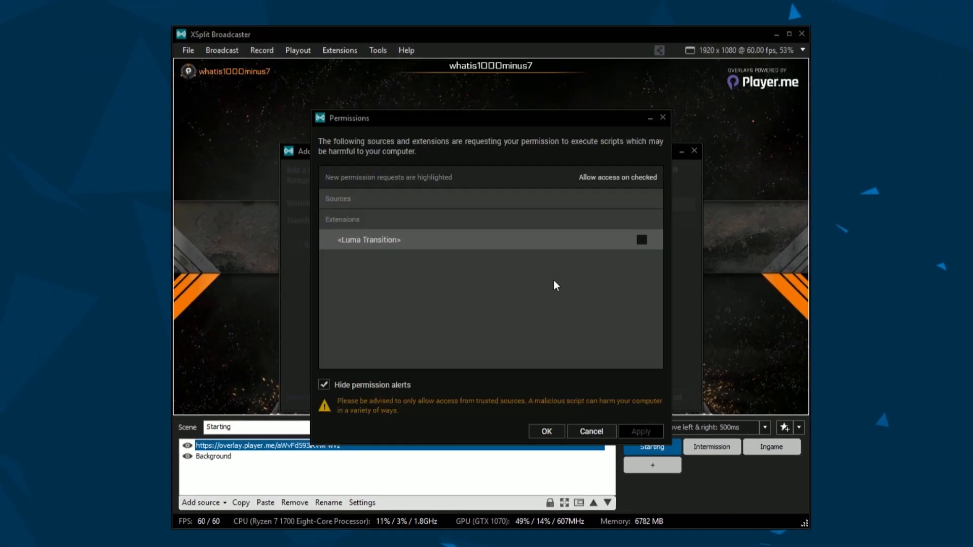
left_click(642, 239)
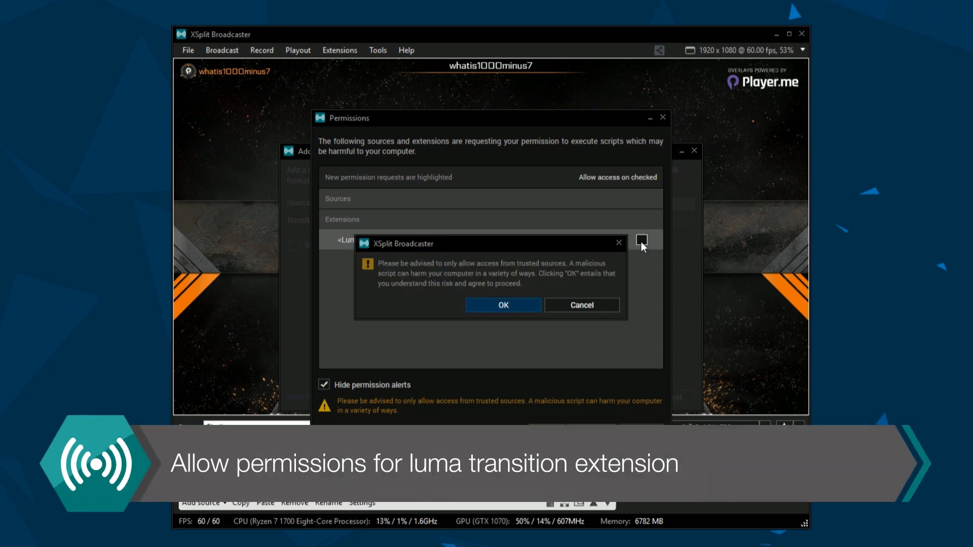
left_click(502, 305)
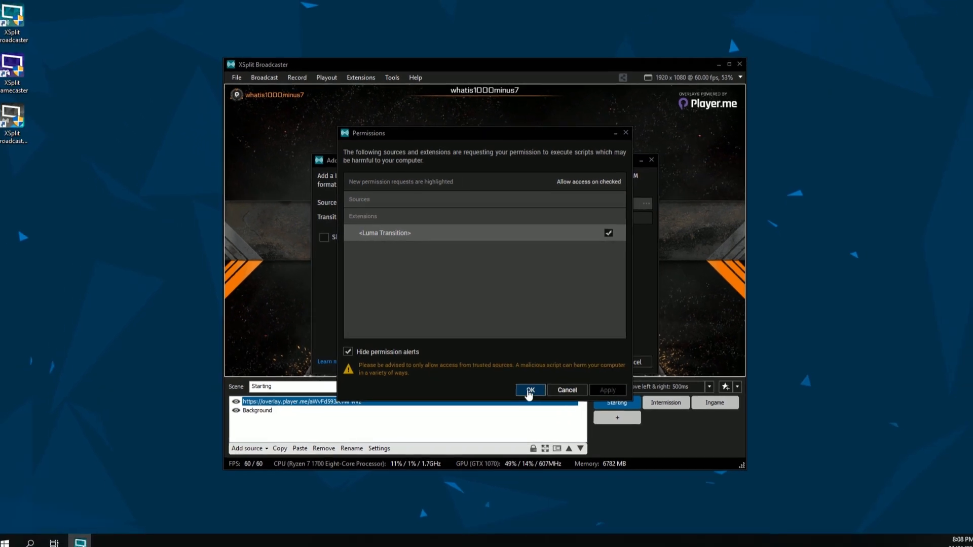
- Load Luma Trans.mp4 from Videos > Luma as the source, naming the transition Luma Trans
left_click(529, 390)
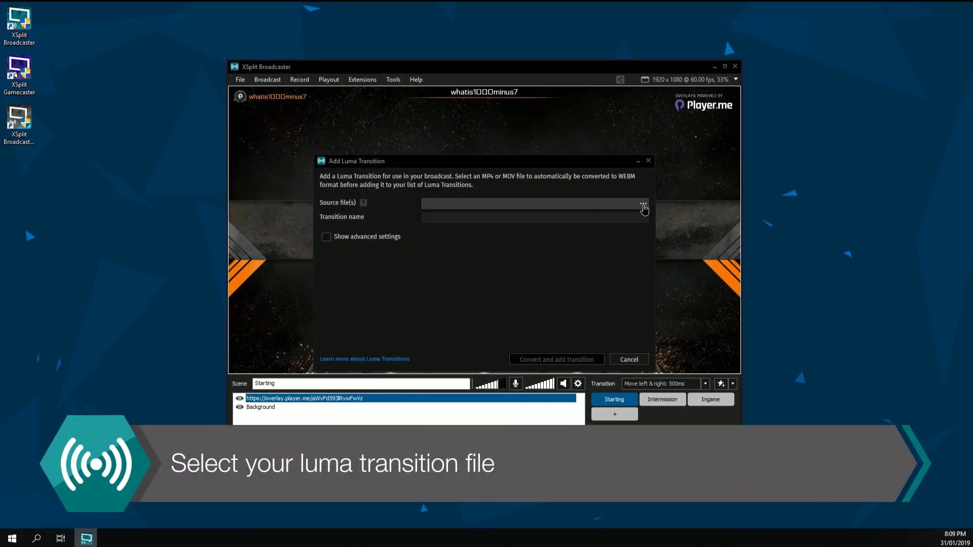
left_click(643, 204)
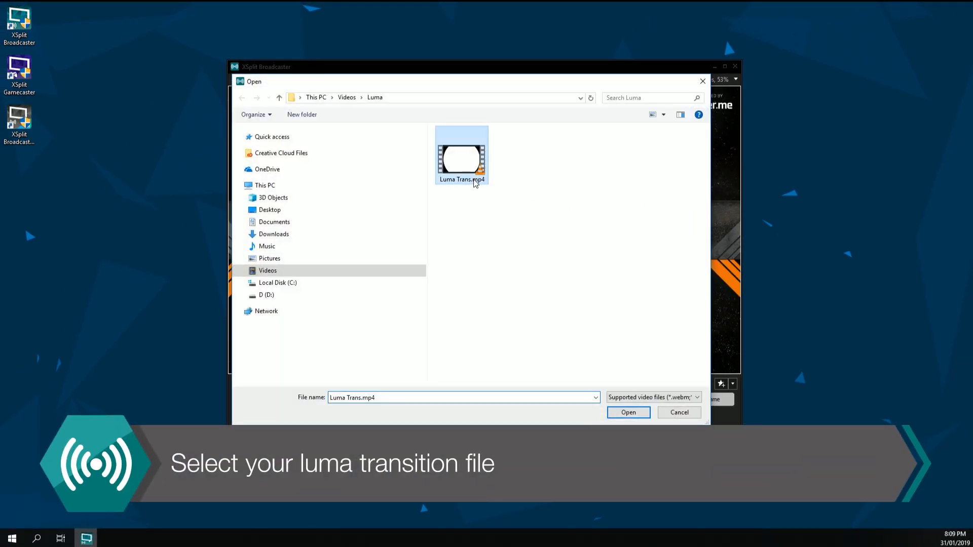
left_click(627, 413)
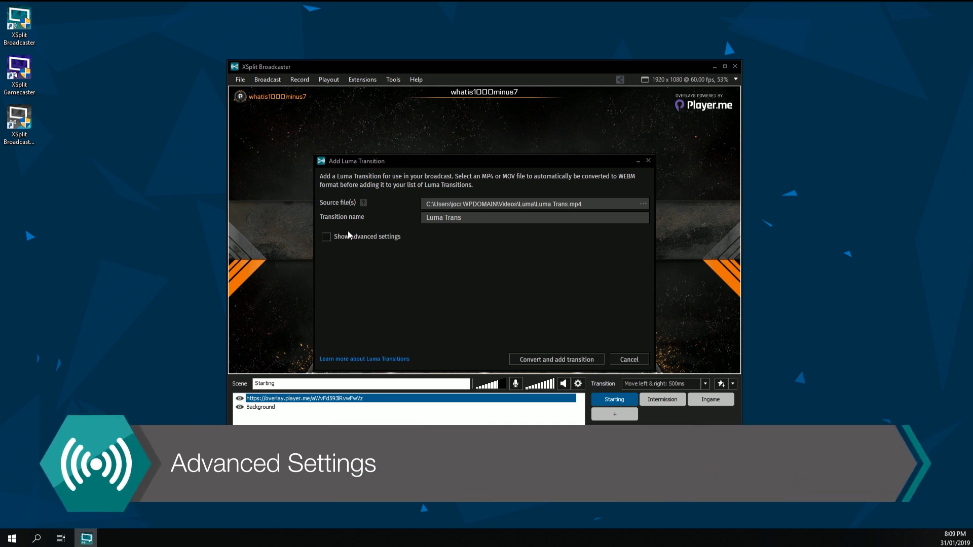
- Convert with Invert Luma enabled, add the Luma Trans transition and select it
left_click(327, 236)
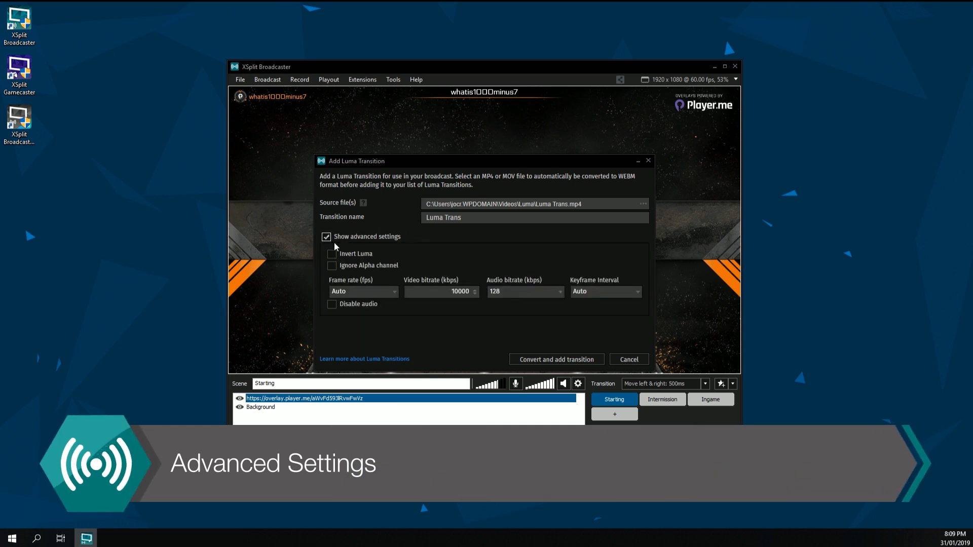
left_click(331, 254)
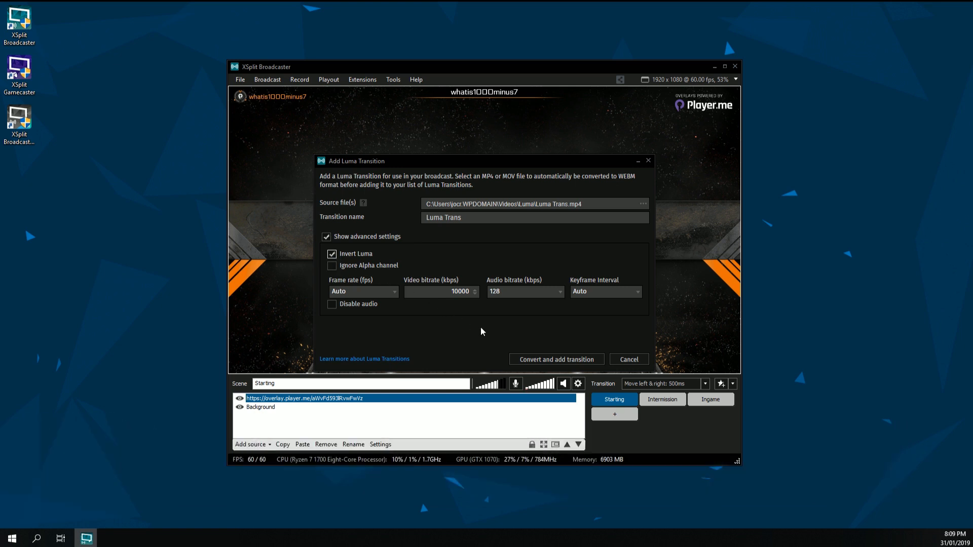
left_click(555, 359)
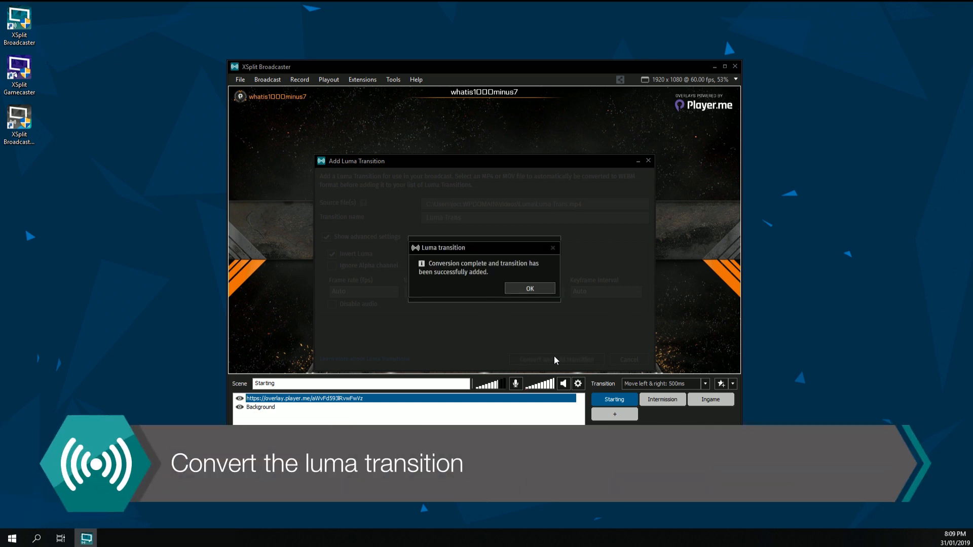
left_click(528, 288)
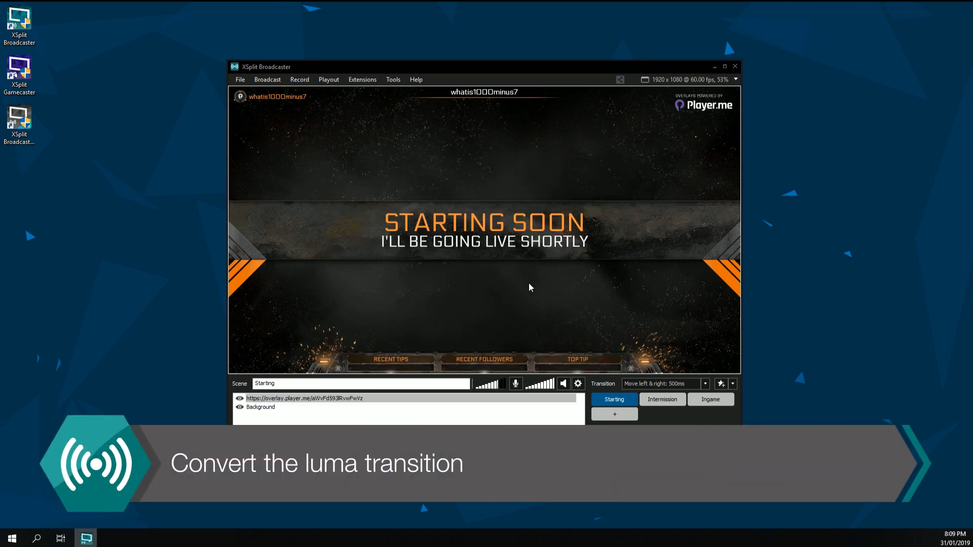
left_click(705, 383)
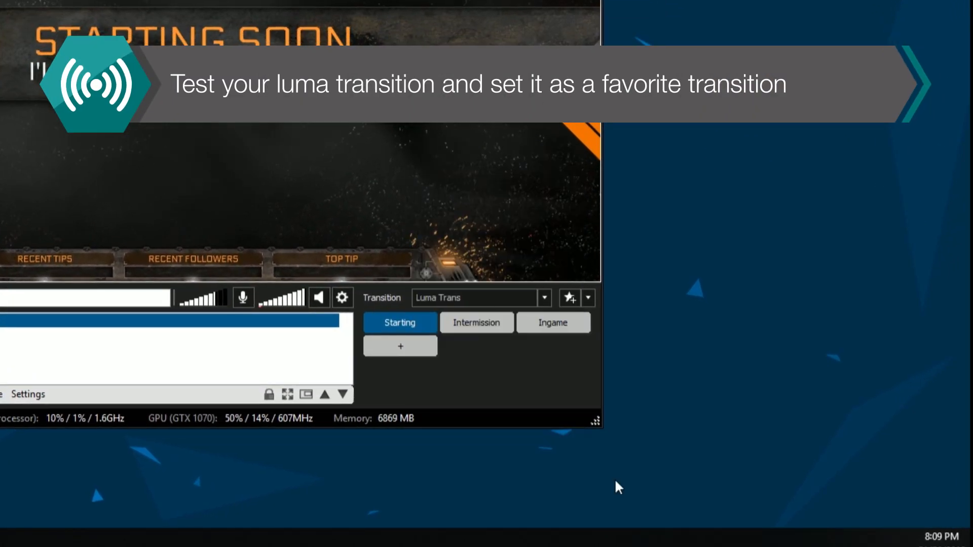
- Test Luma Trans by switching to the Intermission scene, then the Ingame scene
left_click(677, 428)
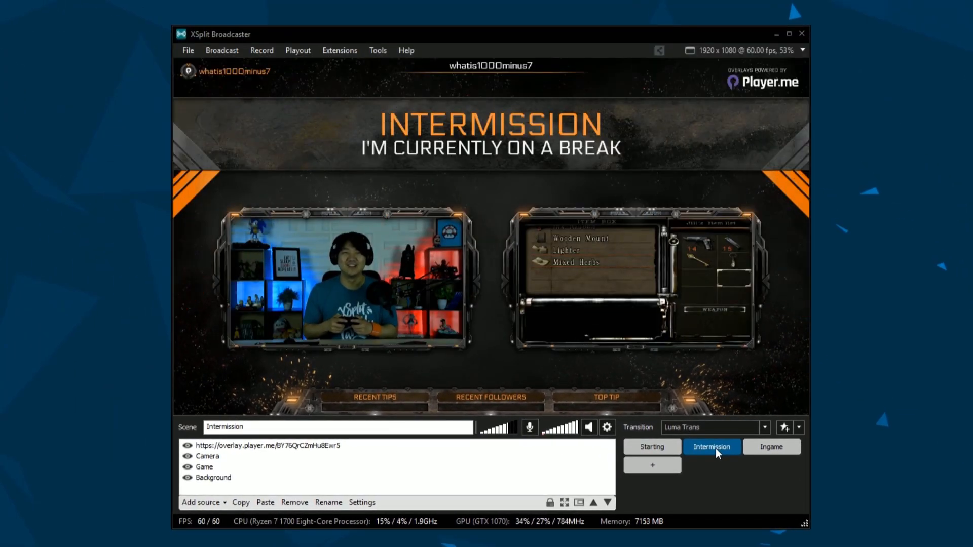
left_click(770, 447)
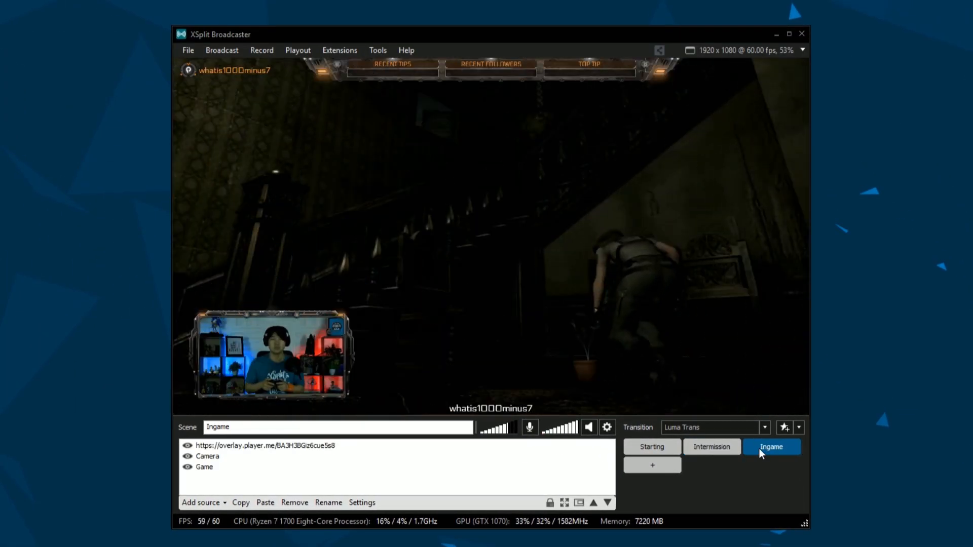